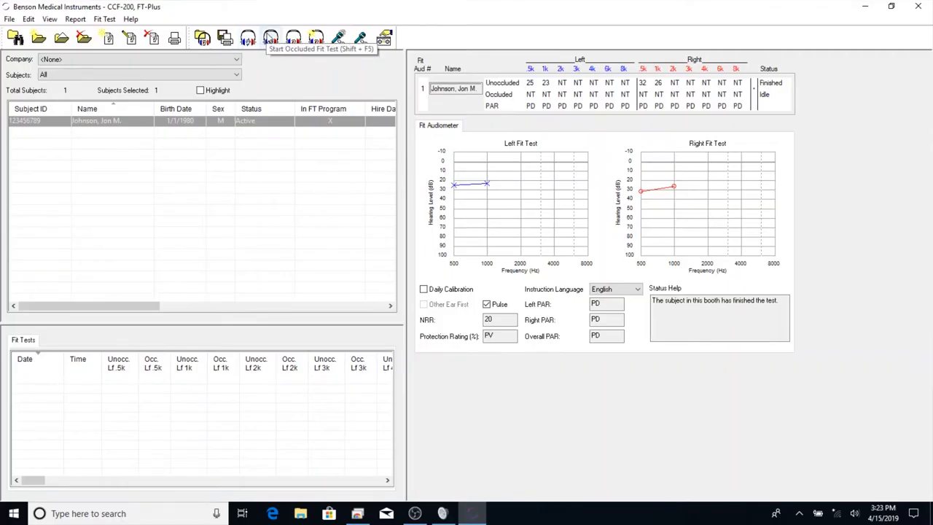
{"action": "left_click", "coordinate": [272, 38]}
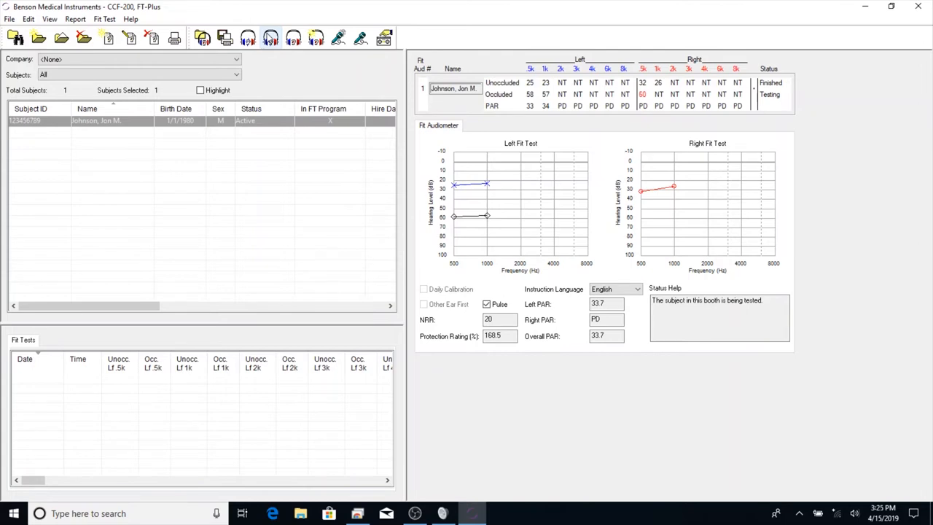
{"action": "left_click", "coordinate": [643, 93]}
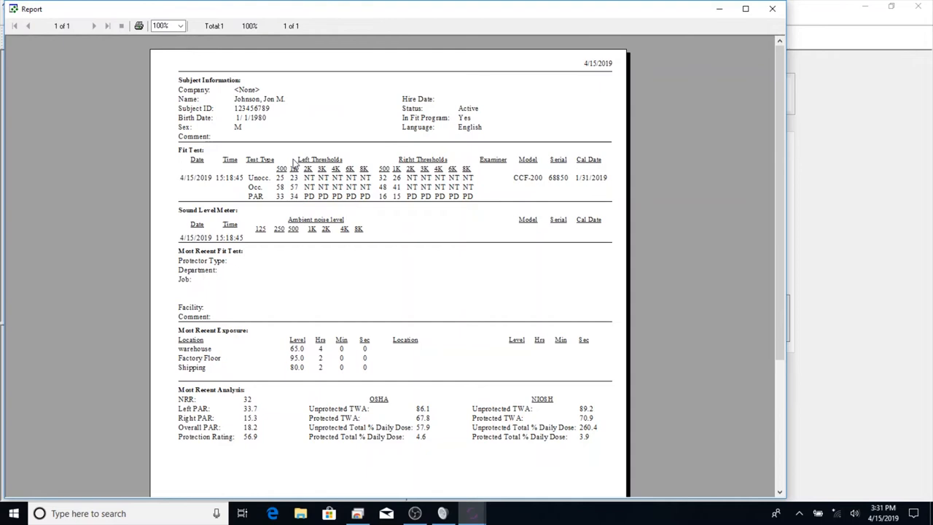
{"action": "mouse_move", "coordinate": [300, 186]}
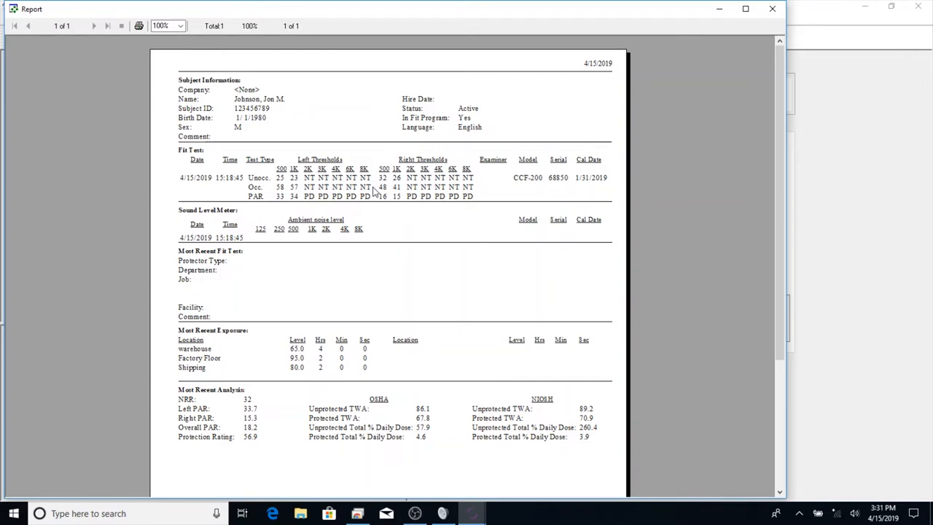
{"action": "mouse_move", "coordinate": [270, 344]}
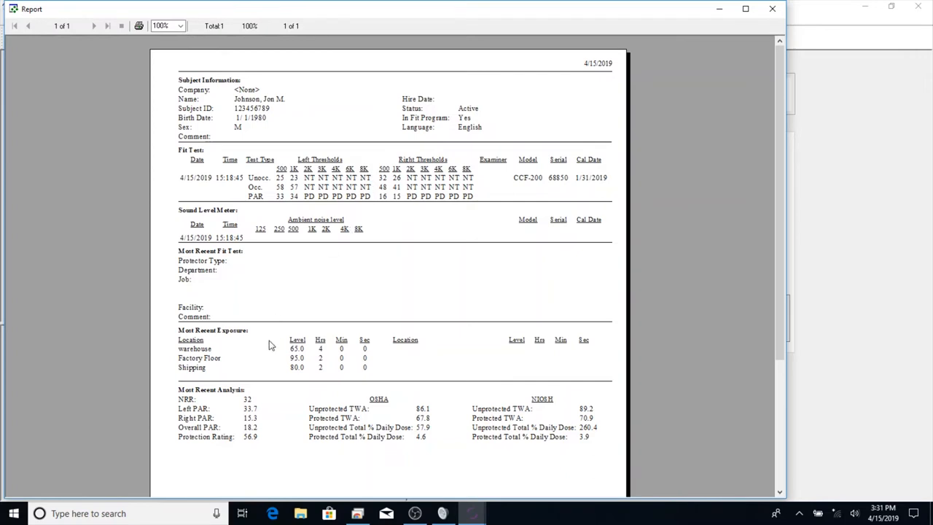
{"action": "mouse_move", "coordinate": [241, 335]}
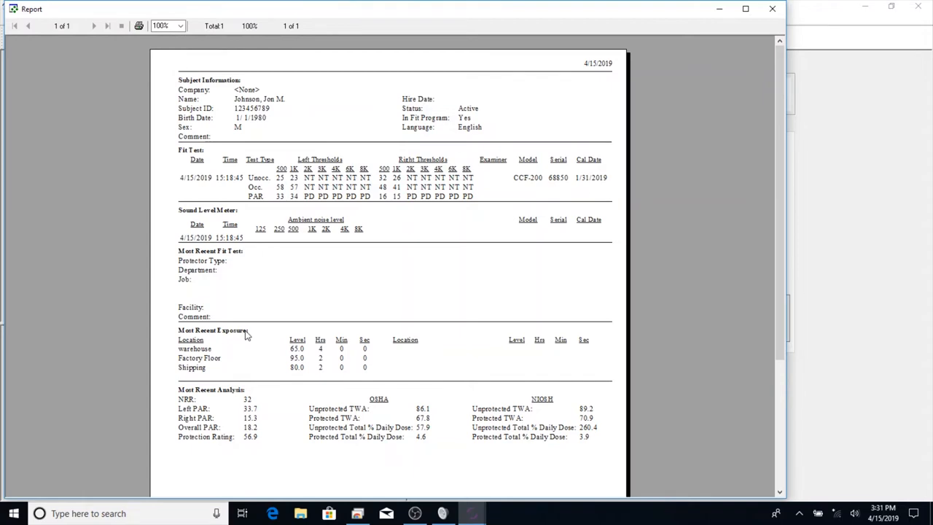
{"action": "mouse_move", "coordinate": [304, 356]}
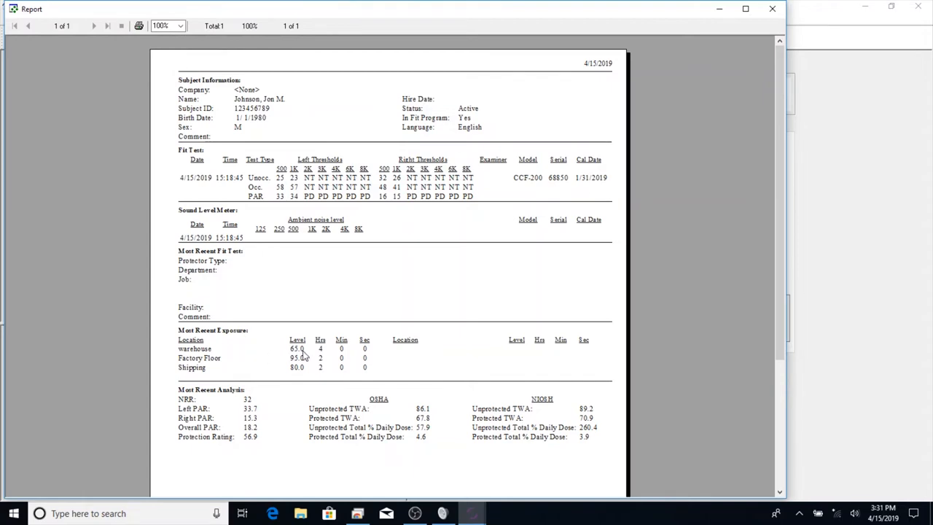
{"action": "mouse_move", "coordinate": [260, 408]}
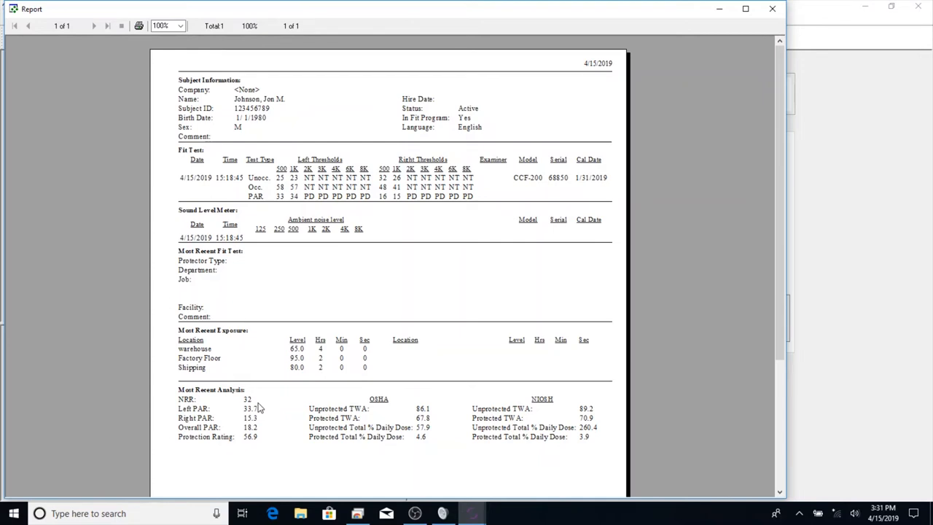
{"action": "mouse_move", "coordinate": [271, 405]}
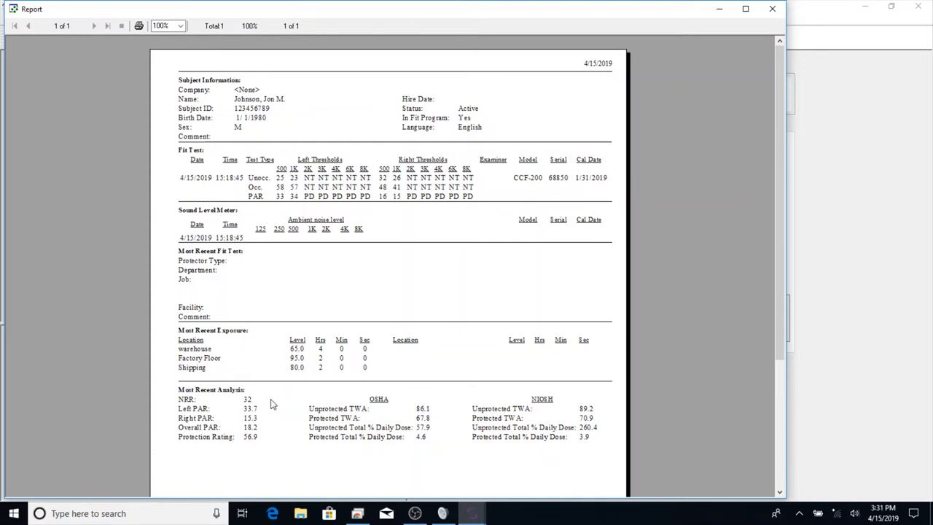
{"action": "mouse_move", "coordinate": [261, 405]}
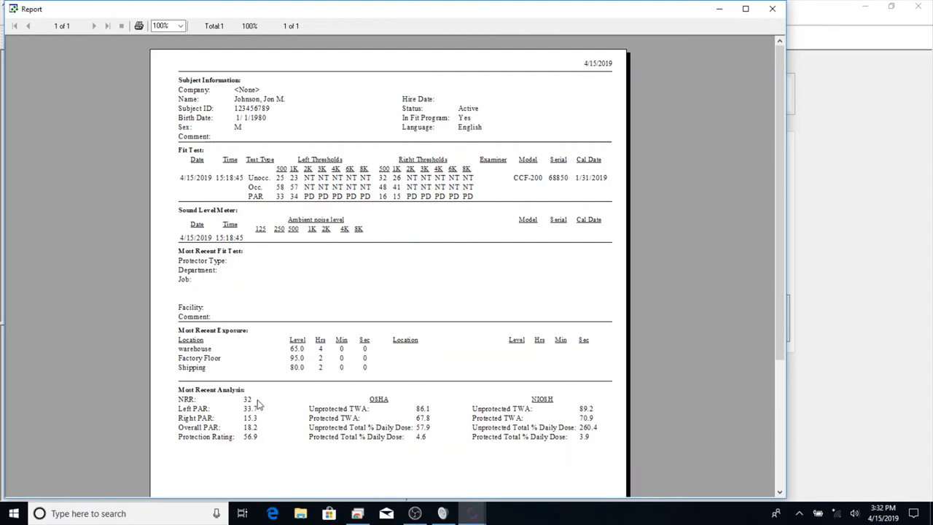
{"action": "mouse_move", "coordinate": [262, 414]}
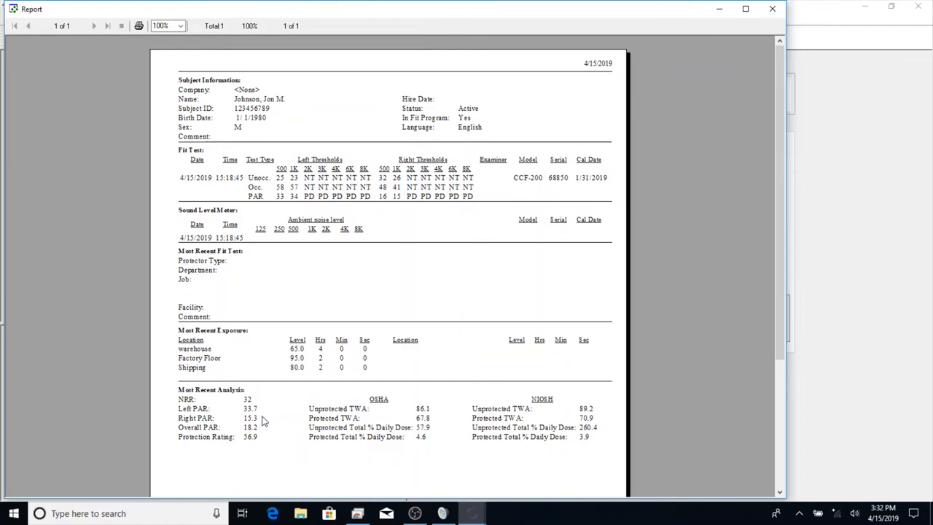
{"action": "mouse_move", "coordinate": [265, 415]}
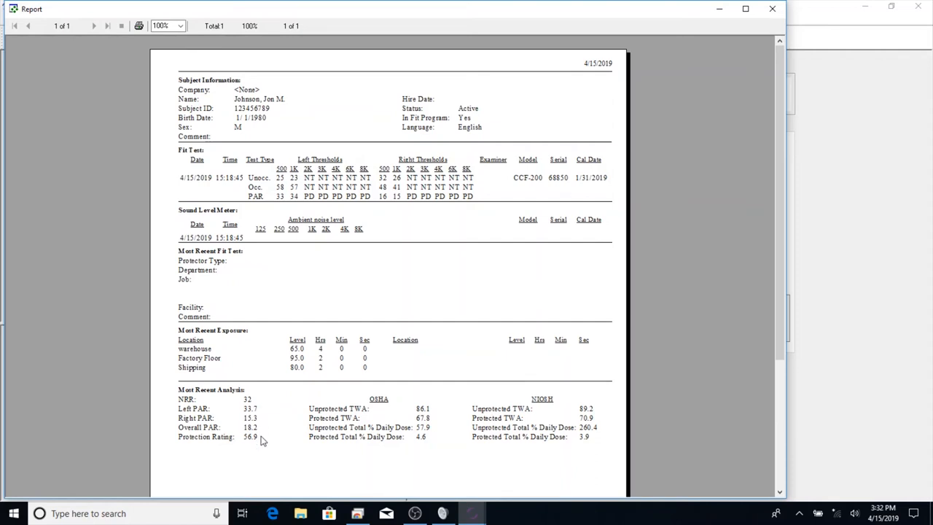
{"action": "mouse_move", "coordinate": [262, 438]}
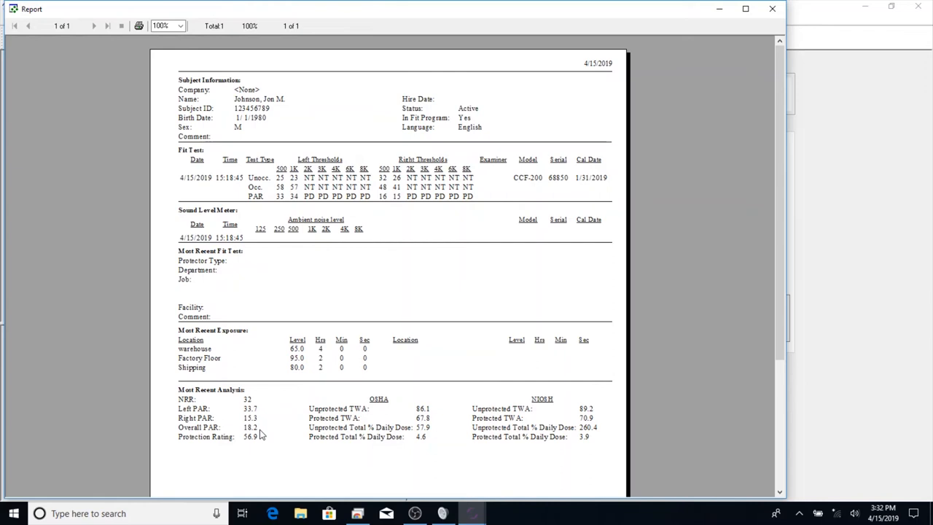
{"action": "mouse_move", "coordinate": [268, 425]}
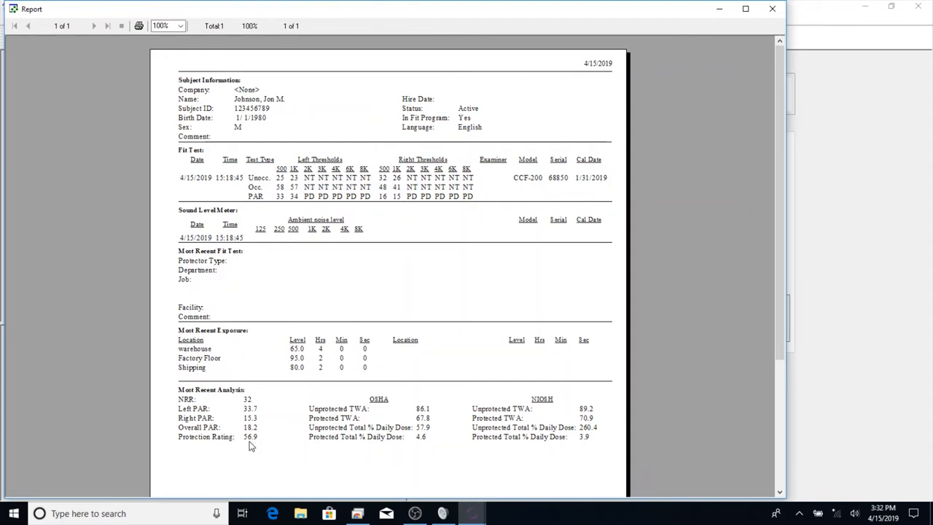
{"action": "mouse_move", "coordinate": [265, 442]}
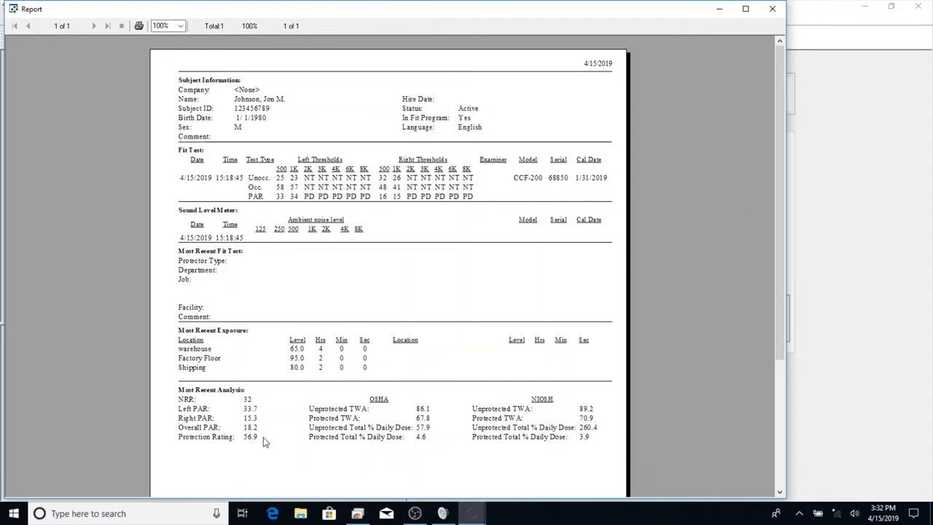
{"action": "mouse_move", "coordinate": [266, 440]}
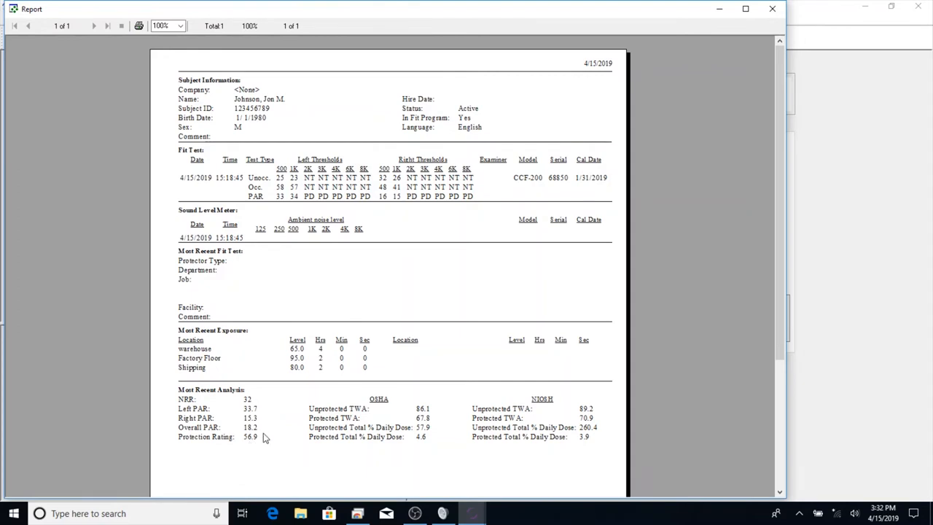
{"action": "mouse_move", "coordinate": [440, 408]}
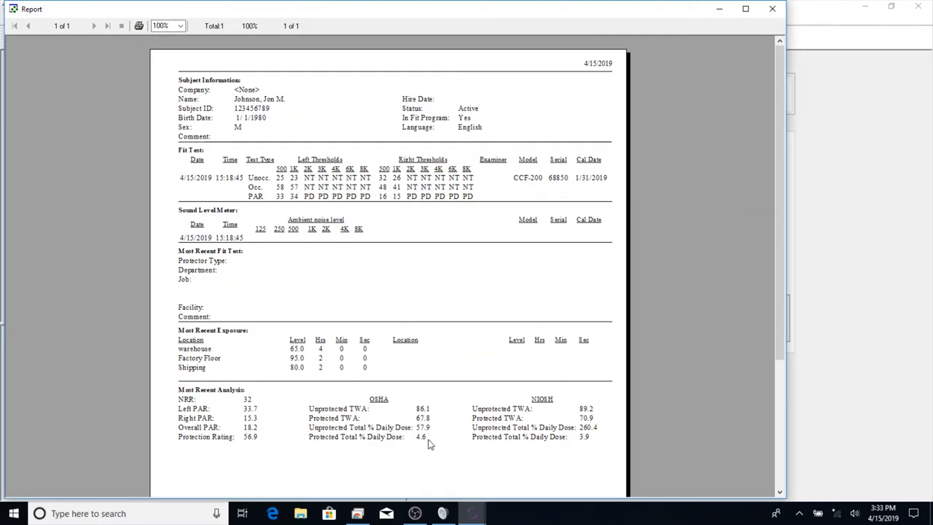
{"action": "mouse_move", "coordinate": [553, 391]}
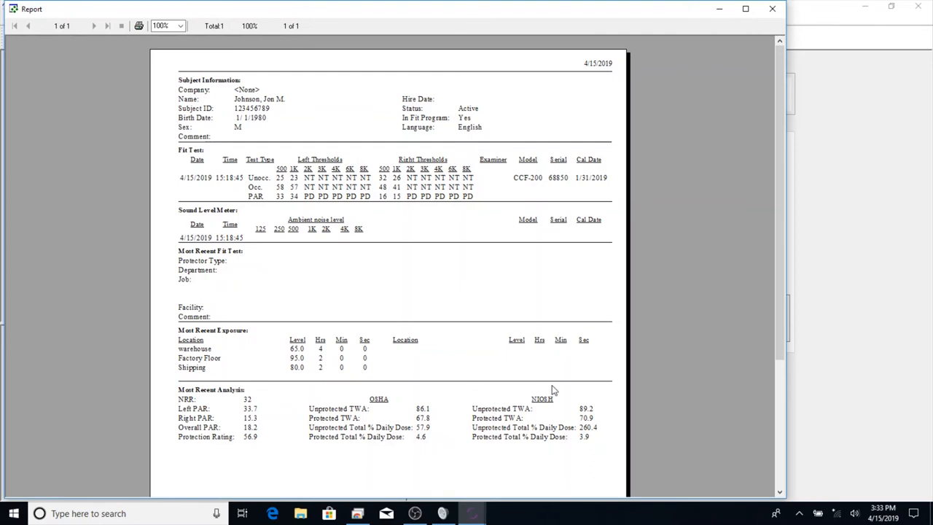
{"action": "mouse_move", "coordinate": [600, 433]}
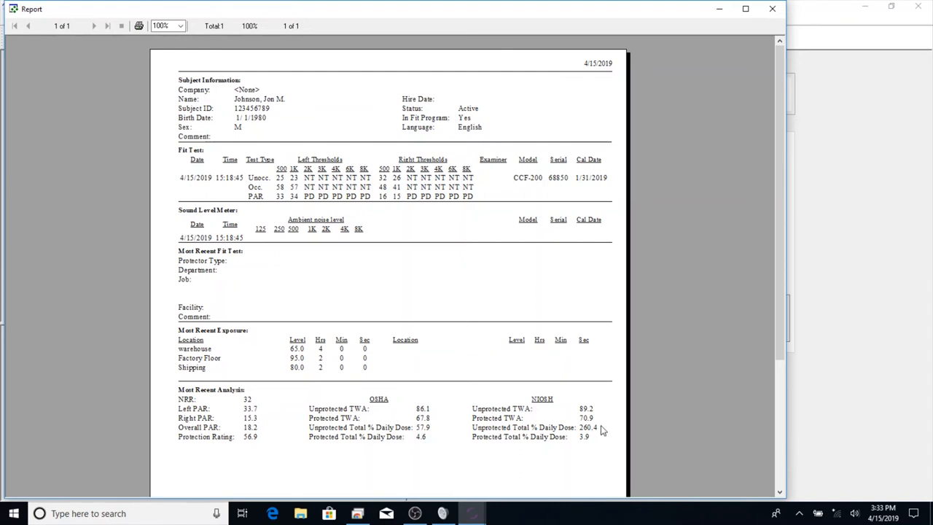
{"action": "mouse_move", "coordinate": [598, 440]}
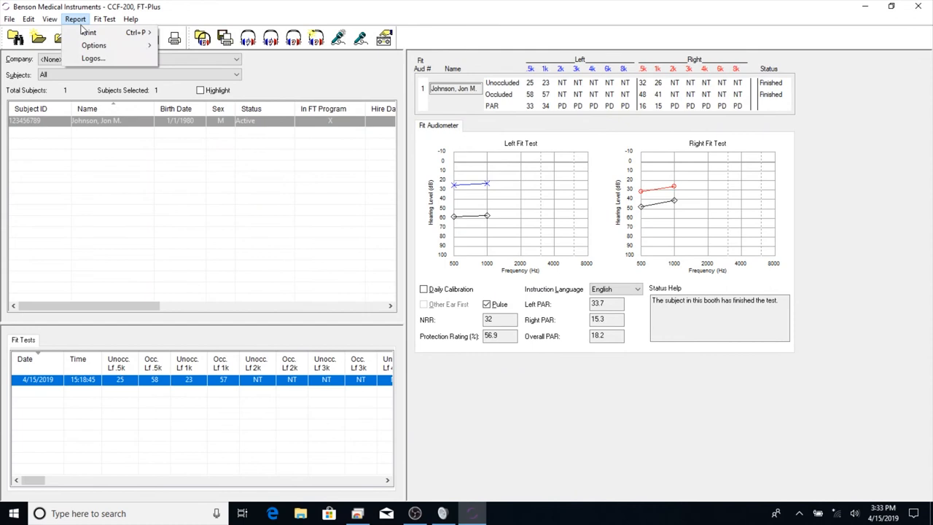
{"action": "left_click", "coordinate": [88, 32]}
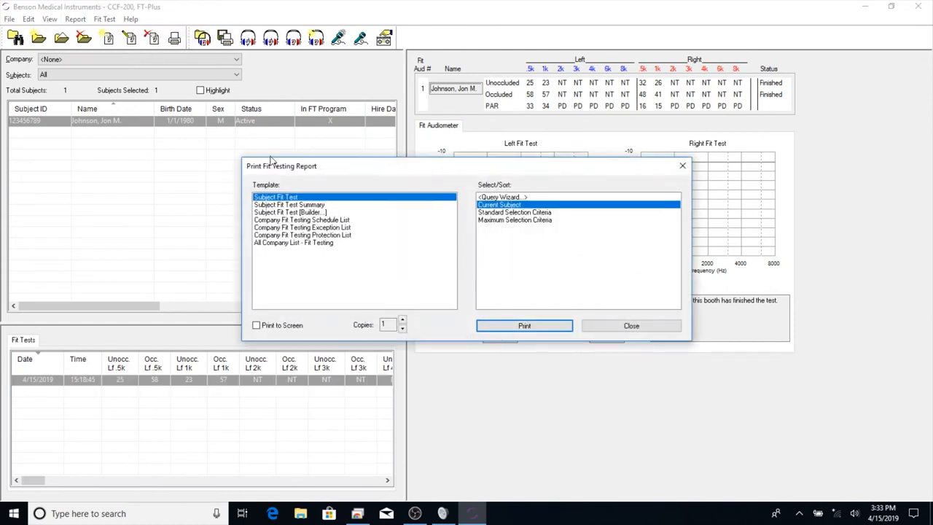
{"action": "mouse_move", "coordinate": [353, 213]}
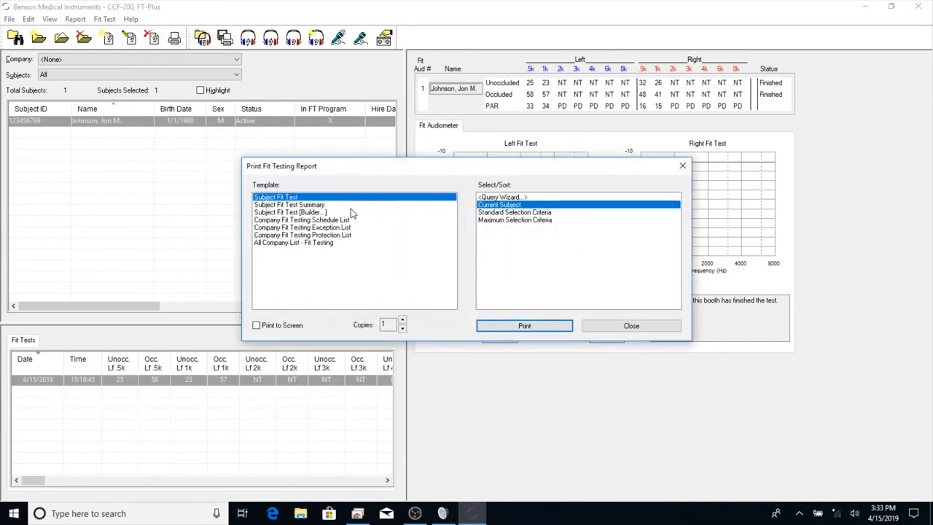
{"action": "left_click", "coordinate": [302, 218]}
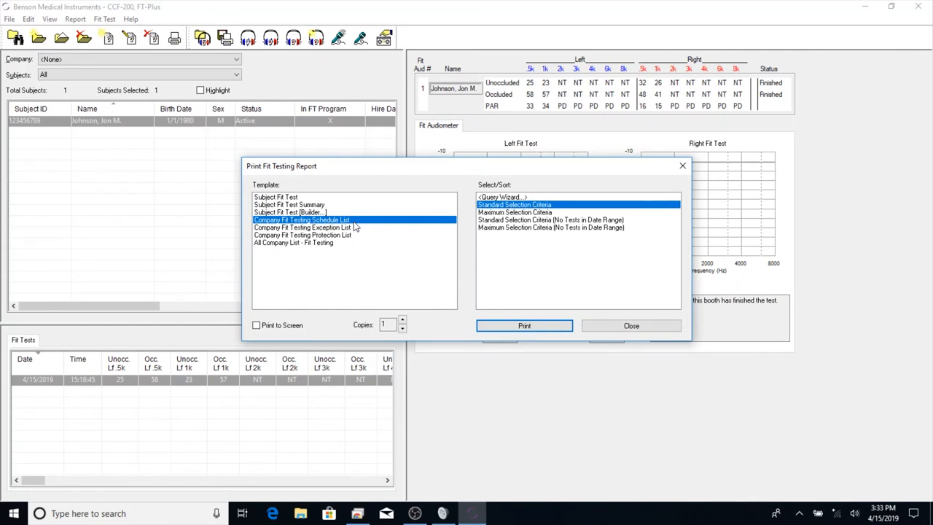
{"action": "mouse_move", "coordinate": [596, 326]}
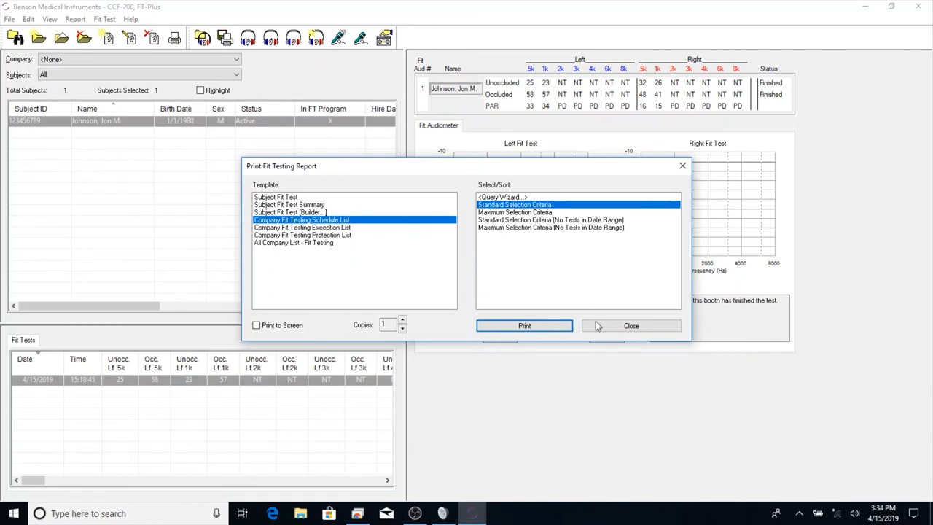
{"action": "left_click", "coordinate": [629, 327]}
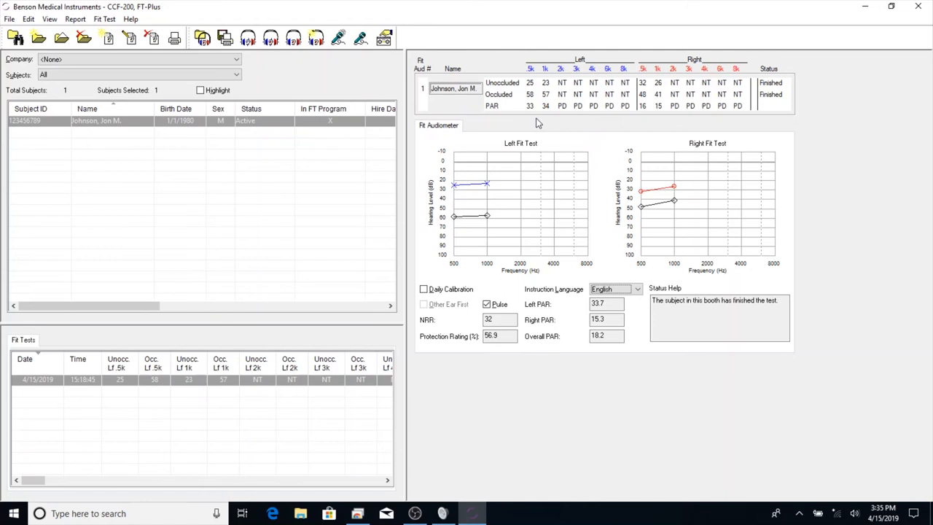
{"action": "mouse_move", "coordinate": [543, 88]}
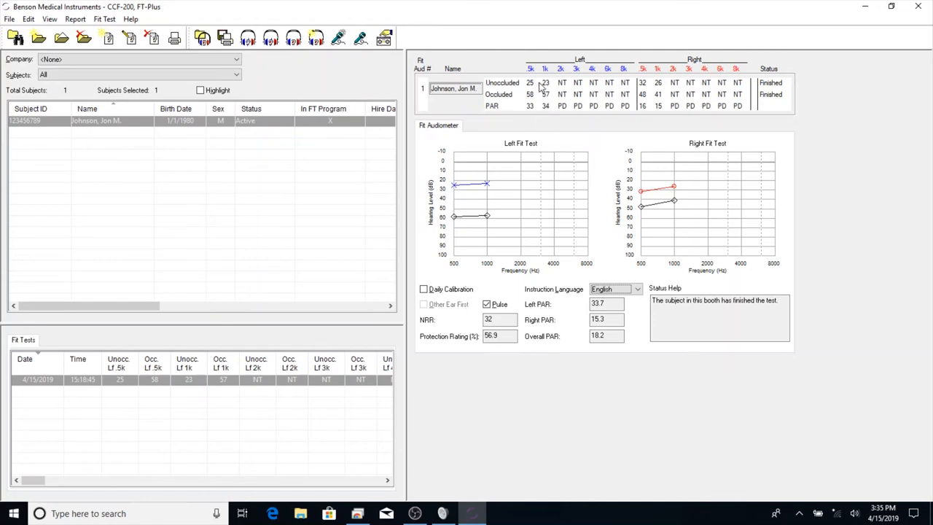